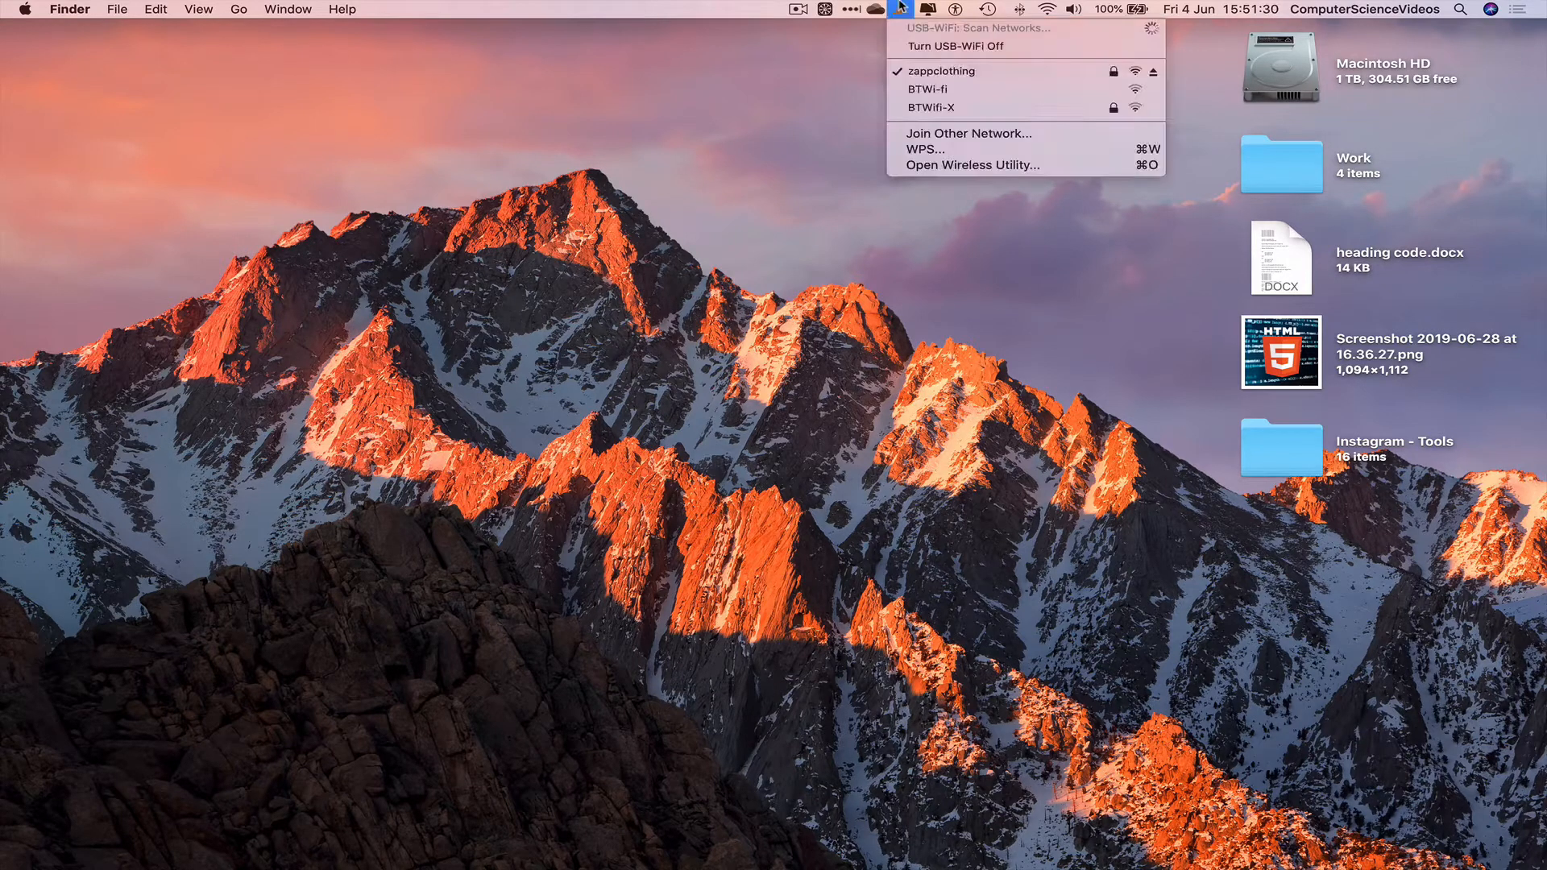
mouse_move(932, 53)
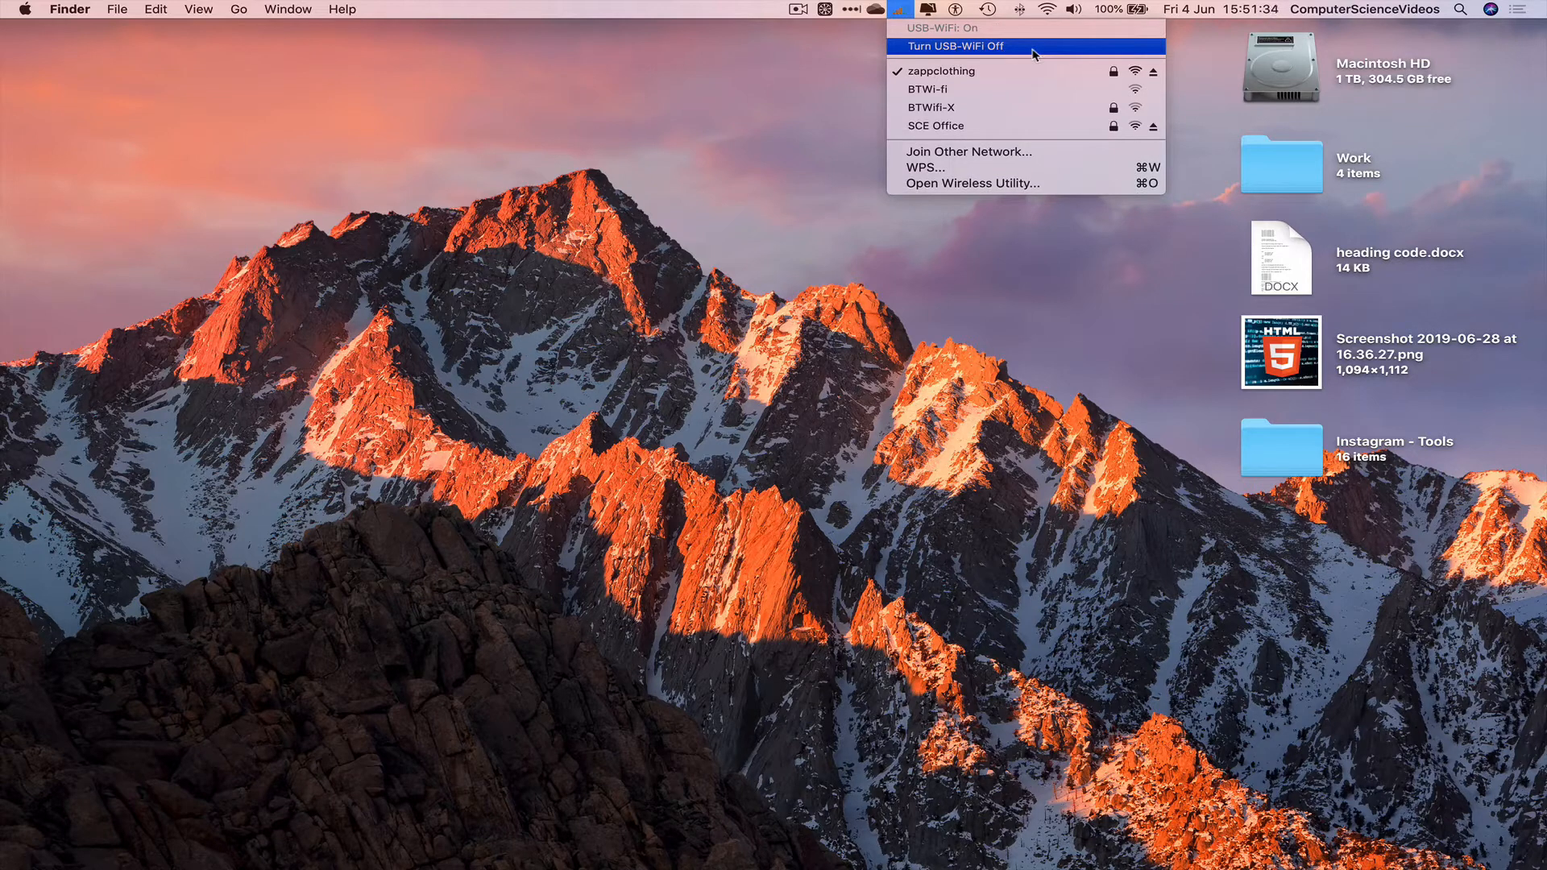
Step: Turn USB-WiFi off from its menu bar icon after the networks were listed
left_click(953, 45)
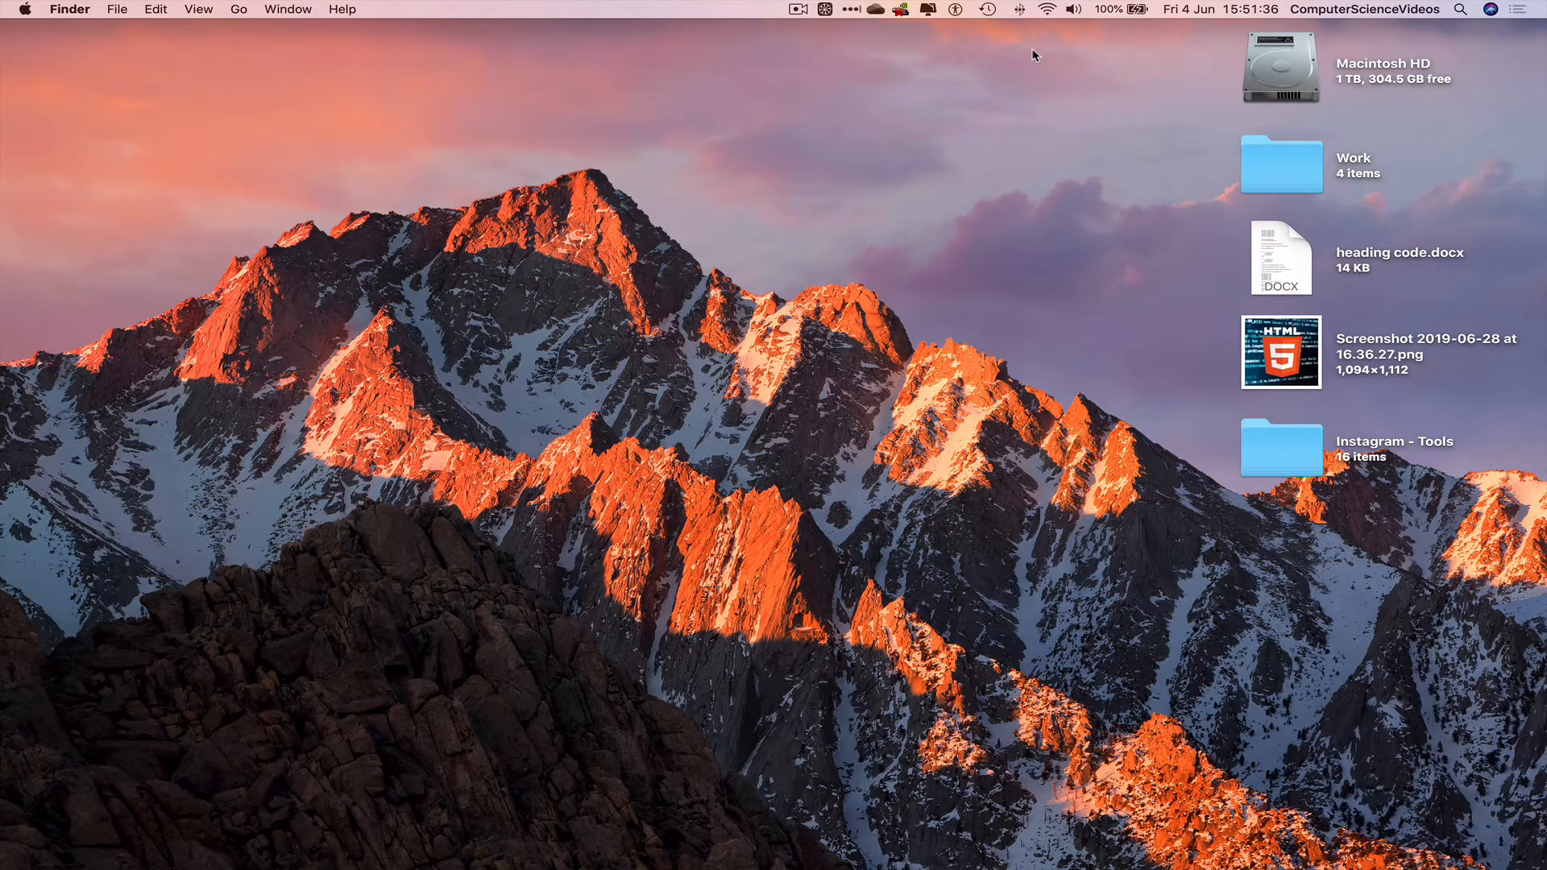